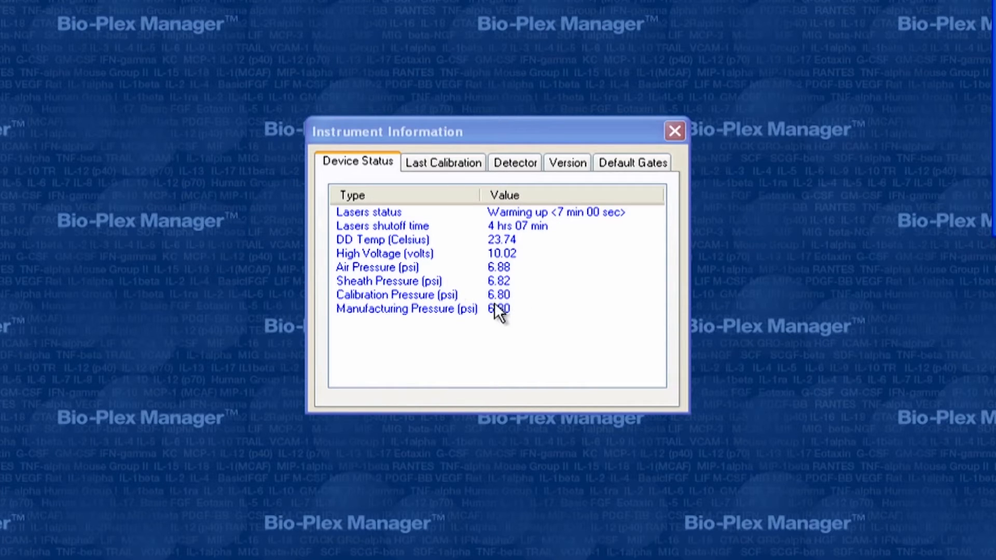
mouse_move(530, 291)
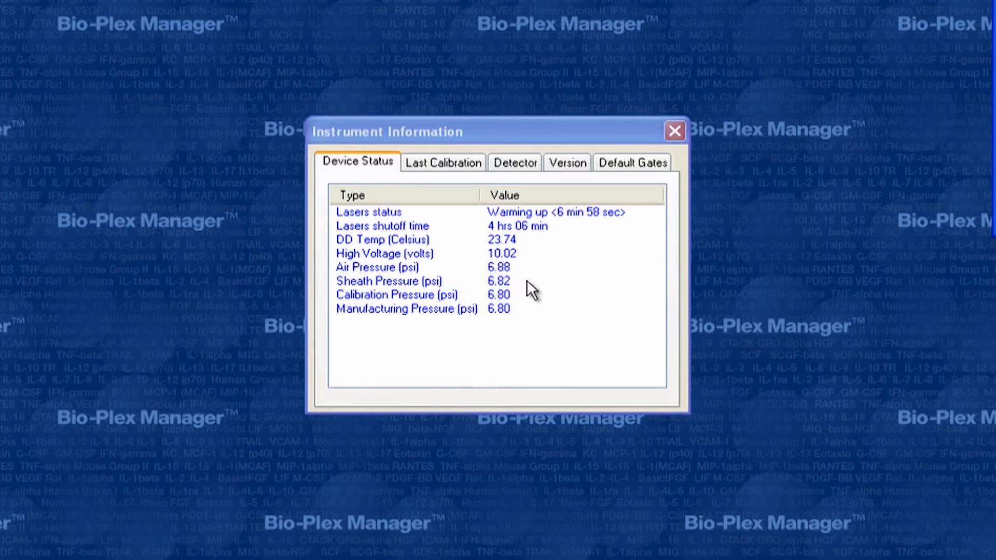
mouse_move(699, 241)
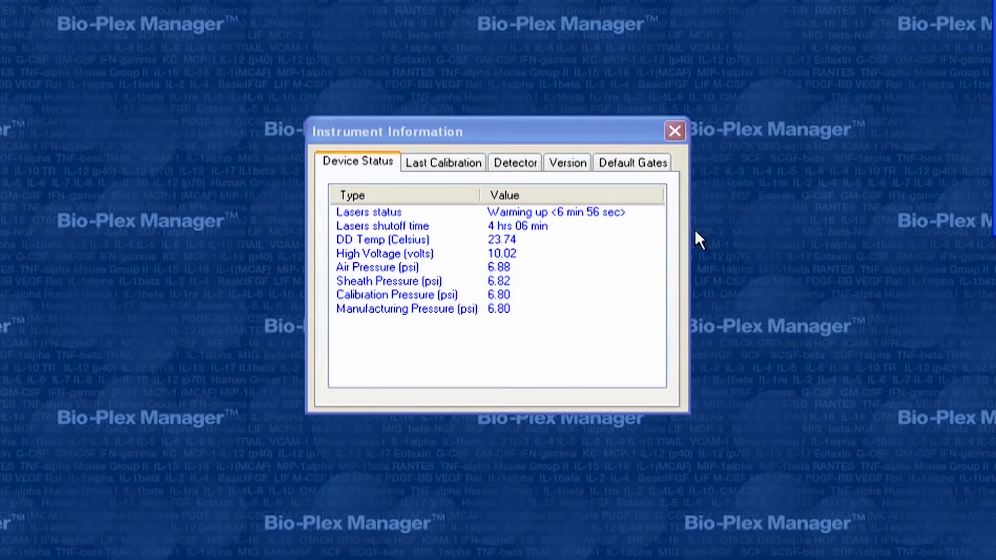
Step: Close the Instrument Information readings after confirming sheath pressure 6.82 psi matches 6.80 psi
click(674, 130)
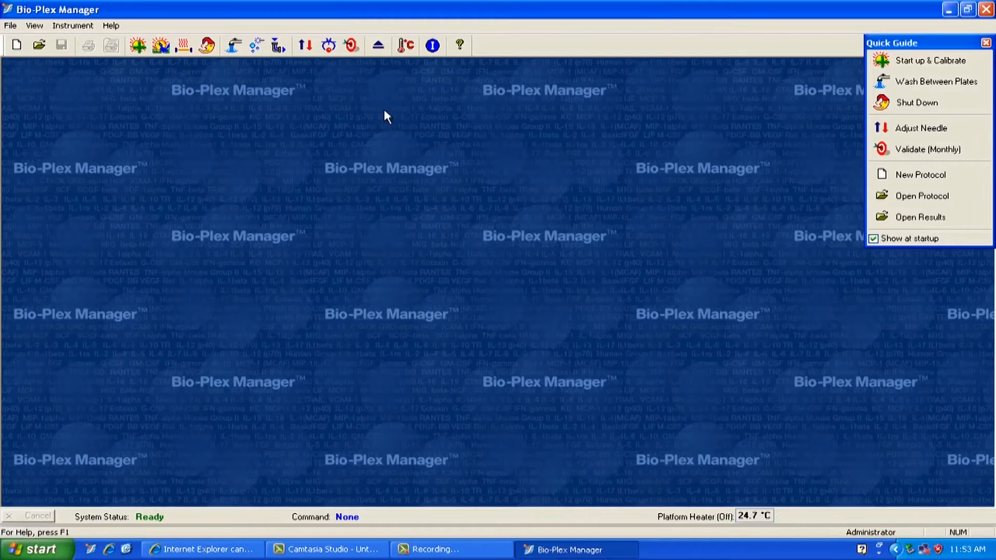
mouse_move(433, 45)
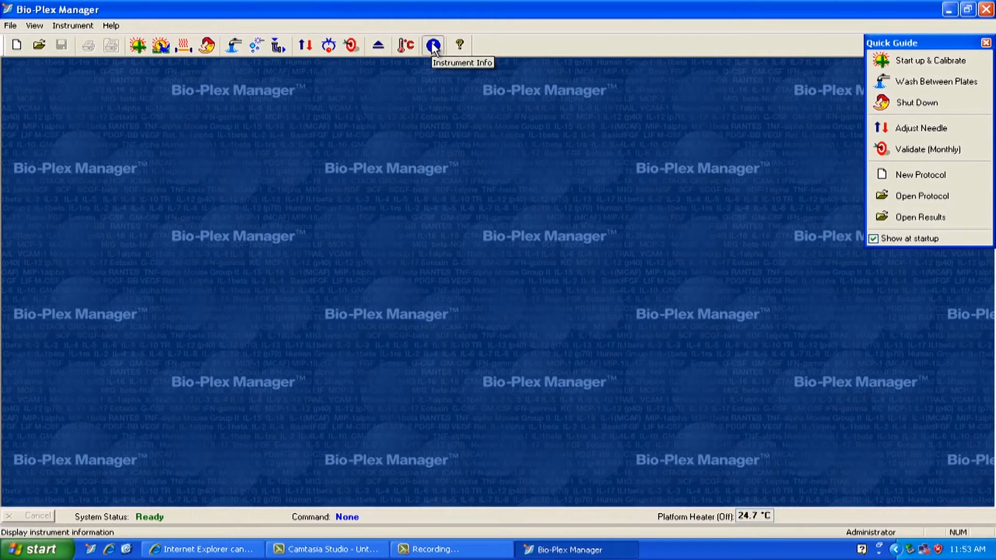
Step: Reopen the instrument status readings with the Instrument Info toolbar button
click(433, 45)
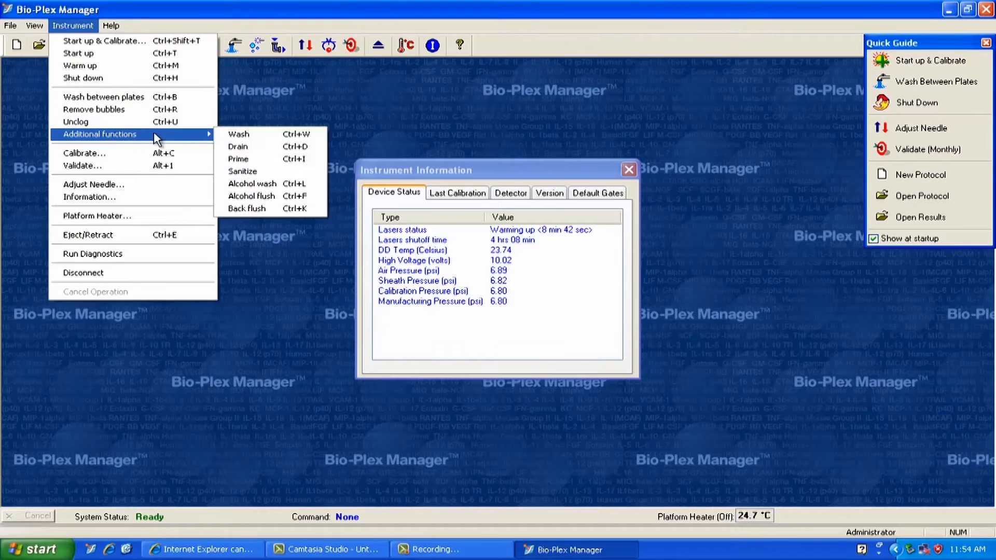
Step: Start a fluidics Prime from Additional functions and confirm it
click(238, 159)
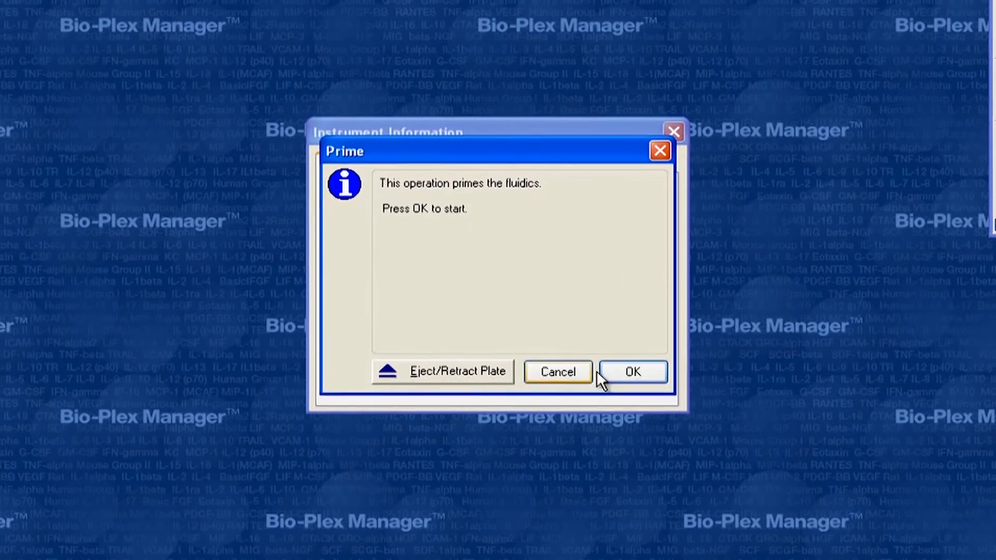
click(632, 372)
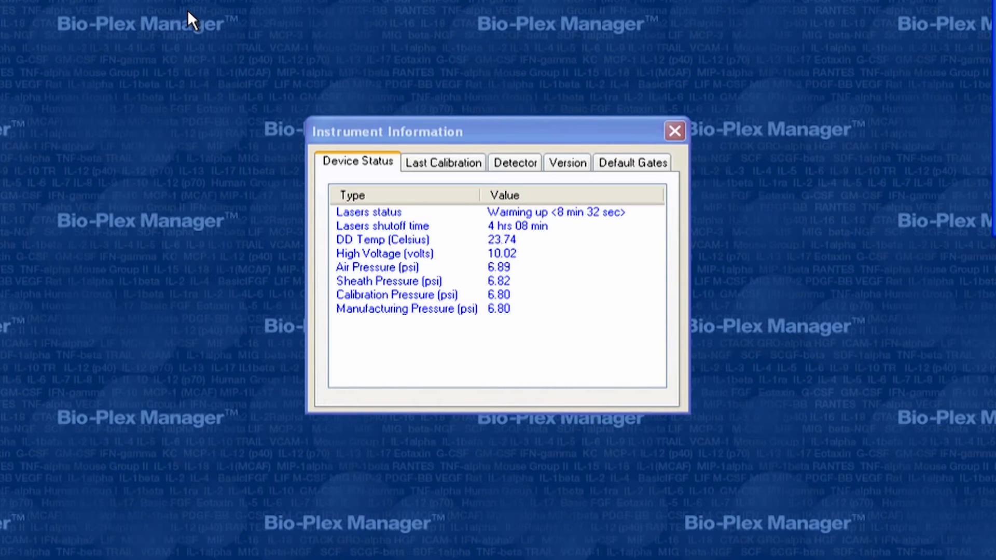
mouse_move(328, 108)
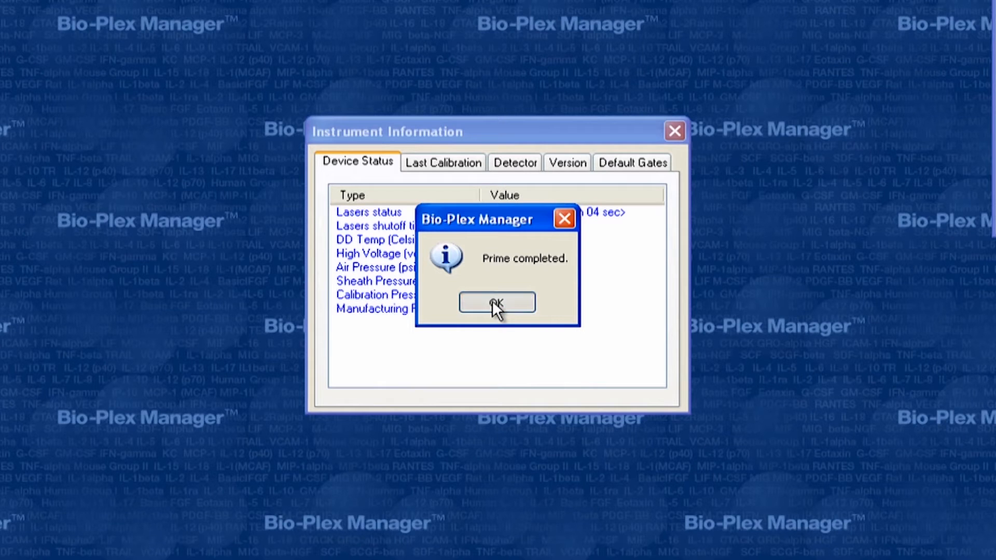
Step: Acknowledge 'Prime completed' and close the Instrument Information readings
click(497, 302)
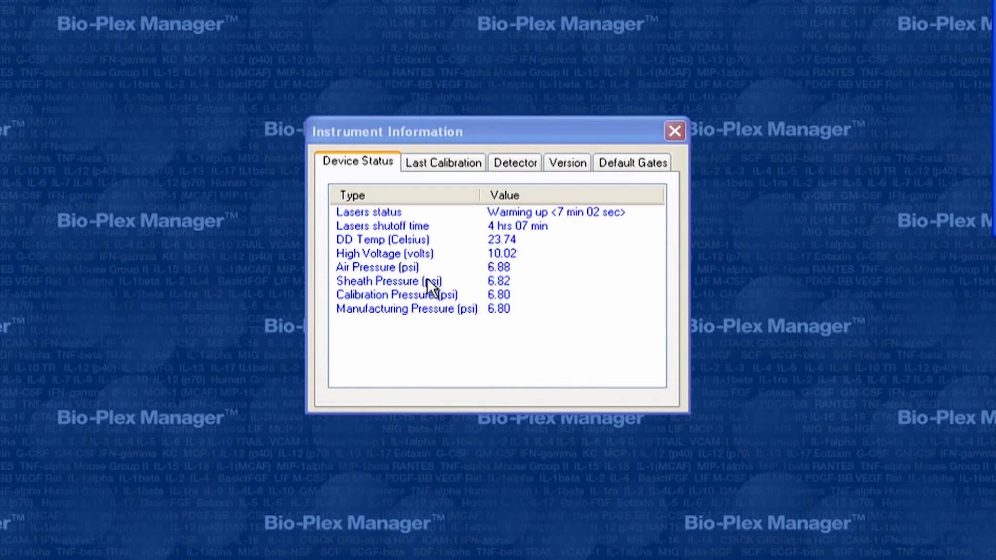
mouse_move(469, 312)
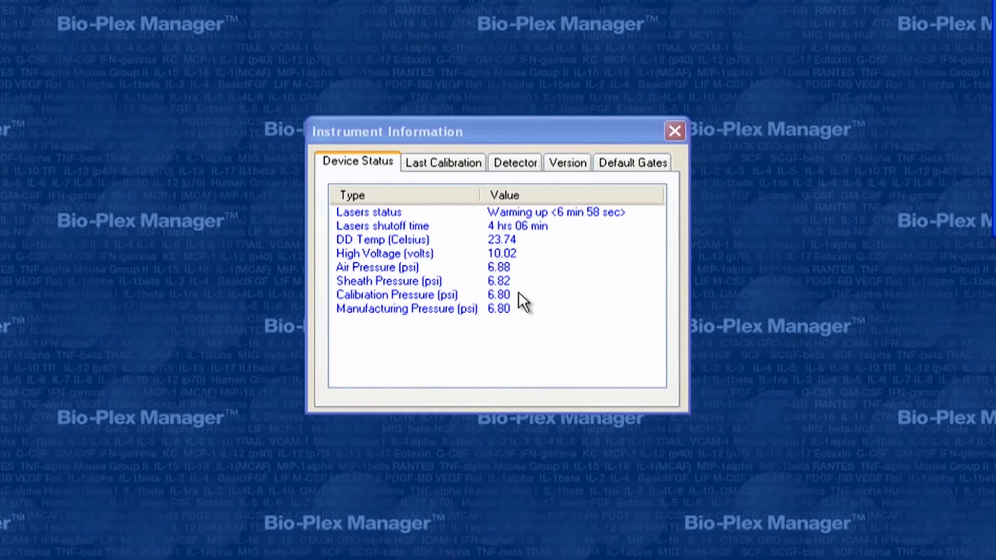
mouse_move(734, 156)
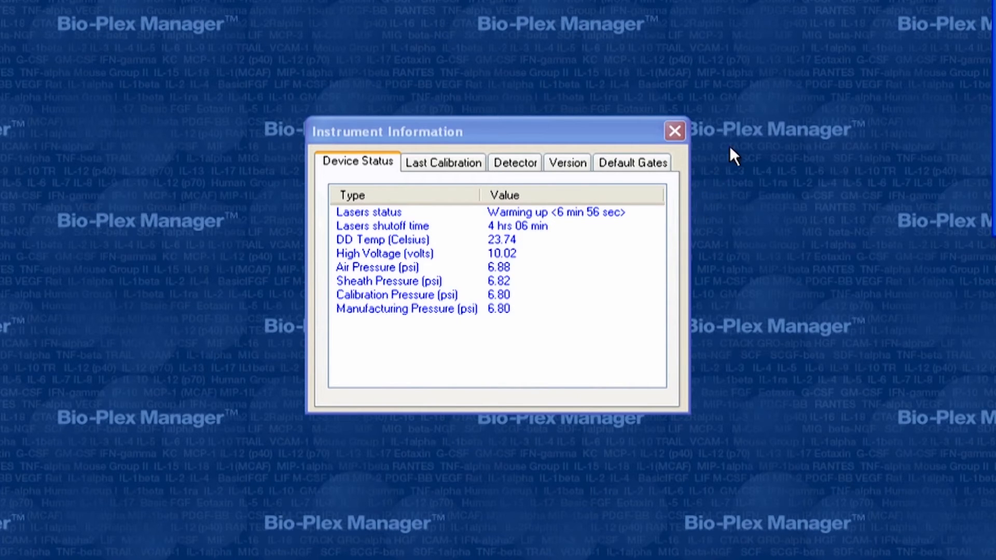
click(674, 130)
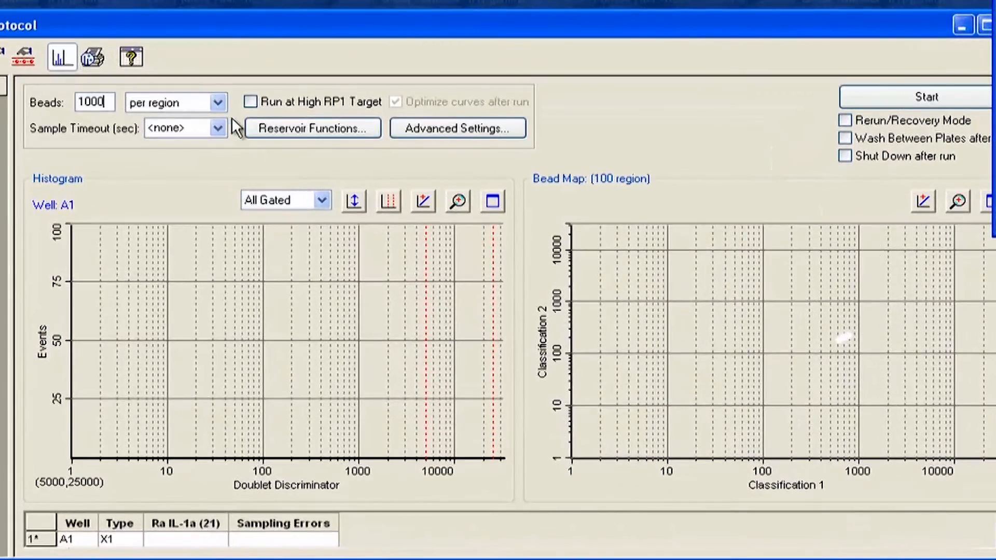
Step: Change Sample Size from 50 to 200 µl in Advanced Settings
click(458, 128)
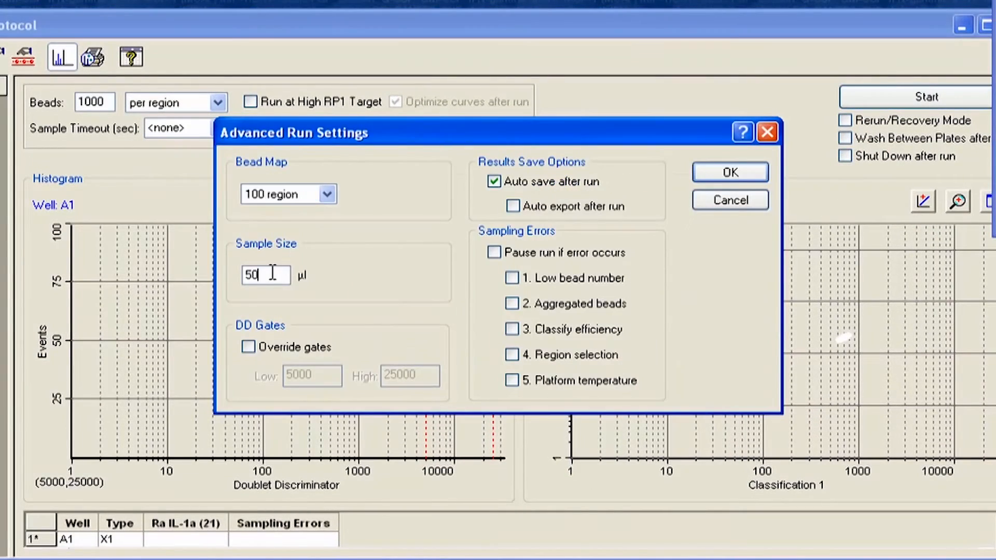
triple_click(266, 274)
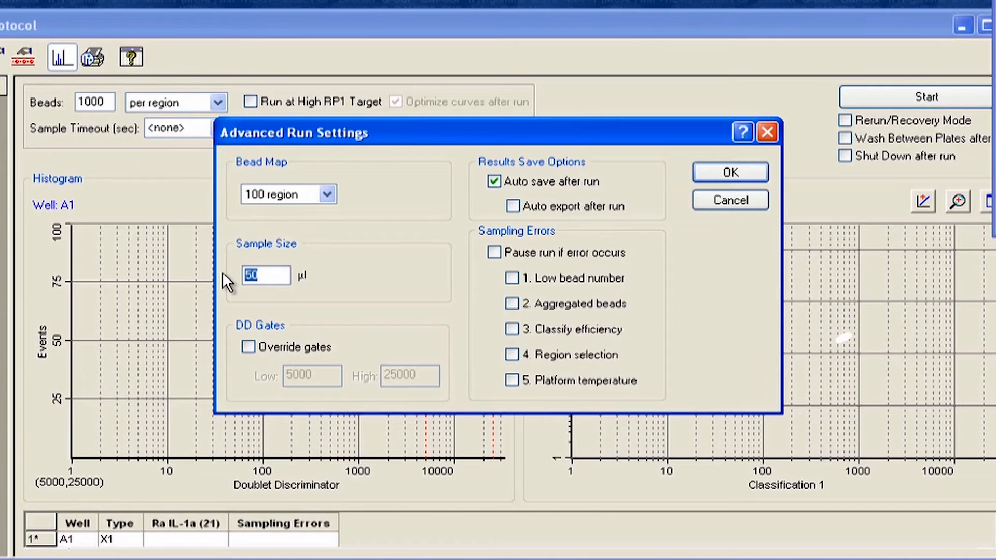
text(200)
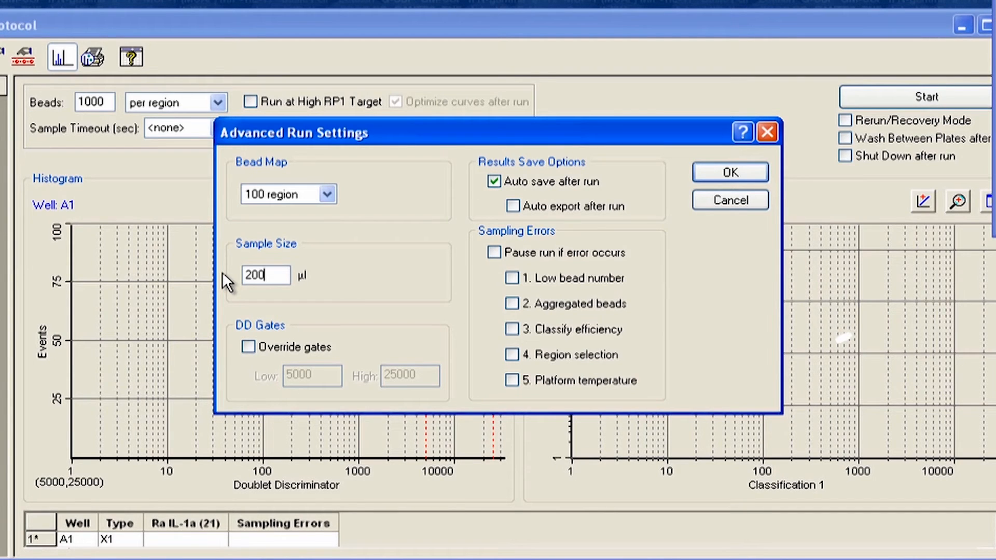